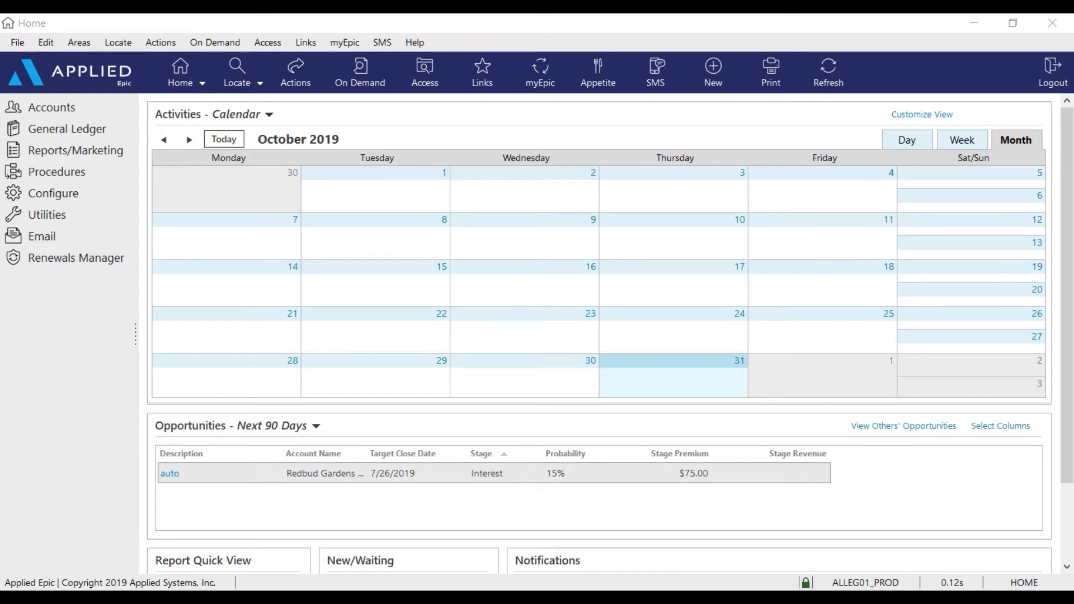
mouse_move(87, 138)
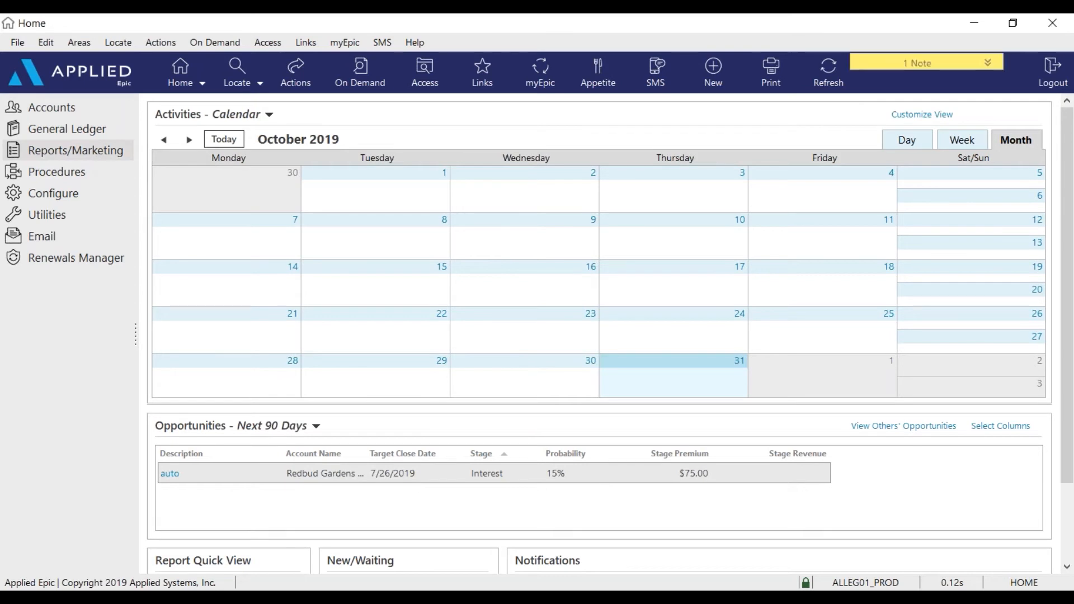
Step: Go to Reports/Marketing and show the saved reports under My Reports
click(77, 151)
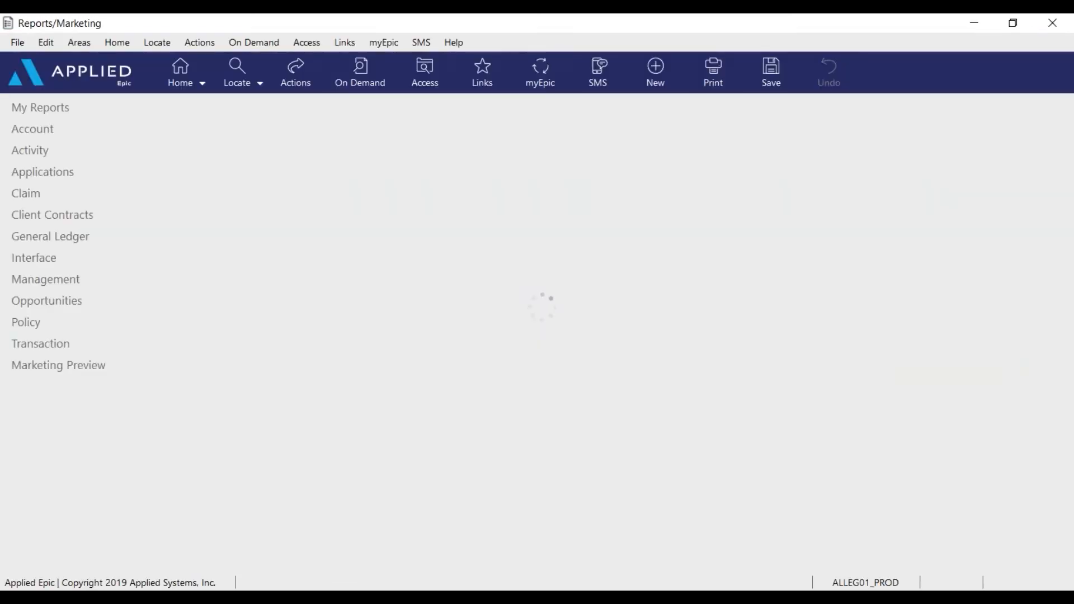
click(40, 108)
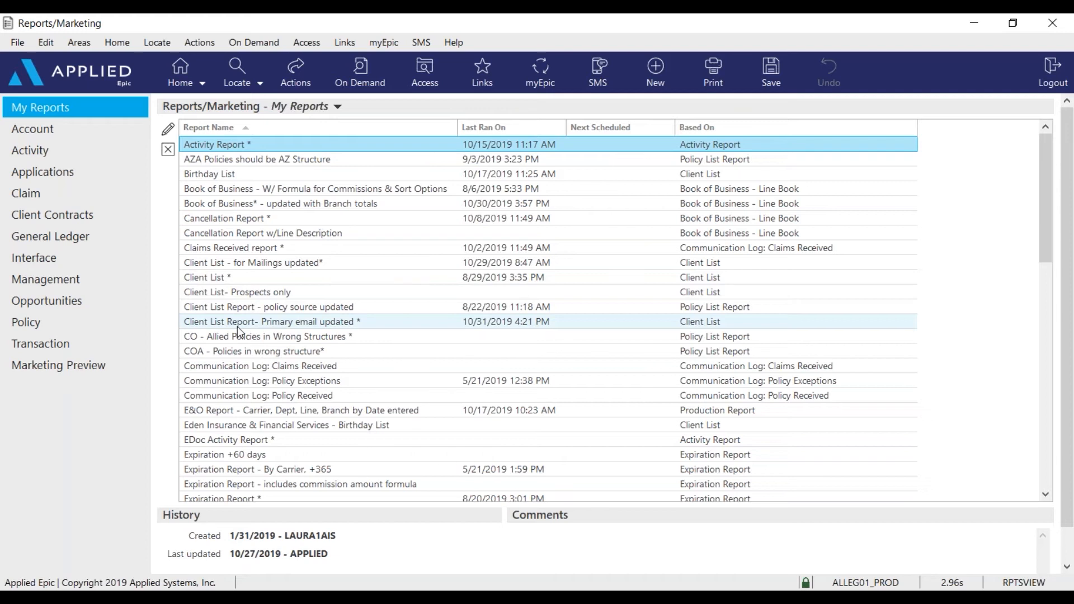
Step: Open 'Client List Report - Primary email updated' criteria and check Branch is TRA Training
click(270, 321)
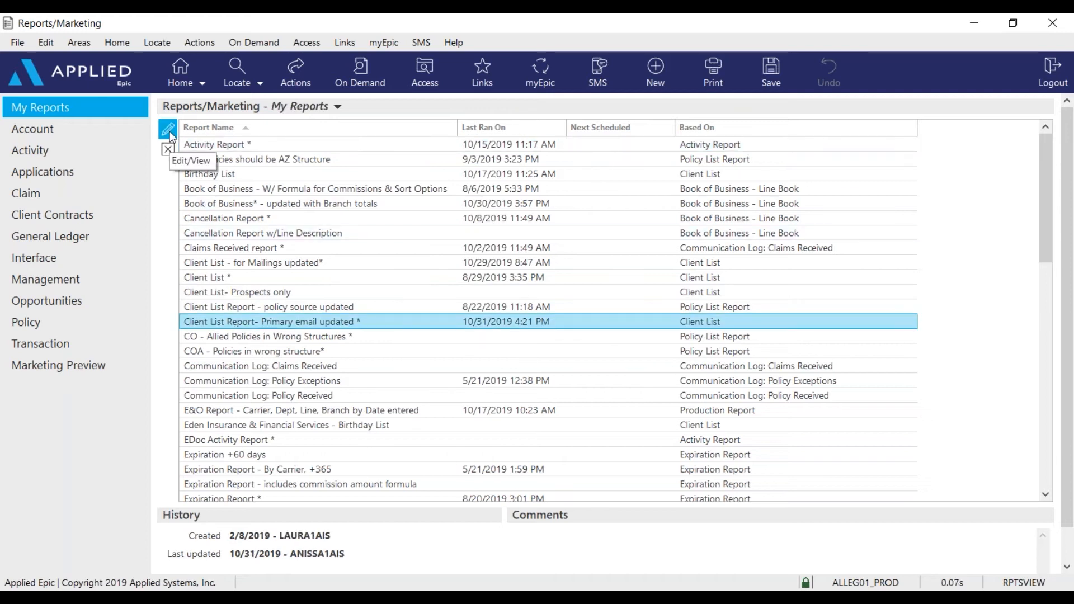
click(167, 127)
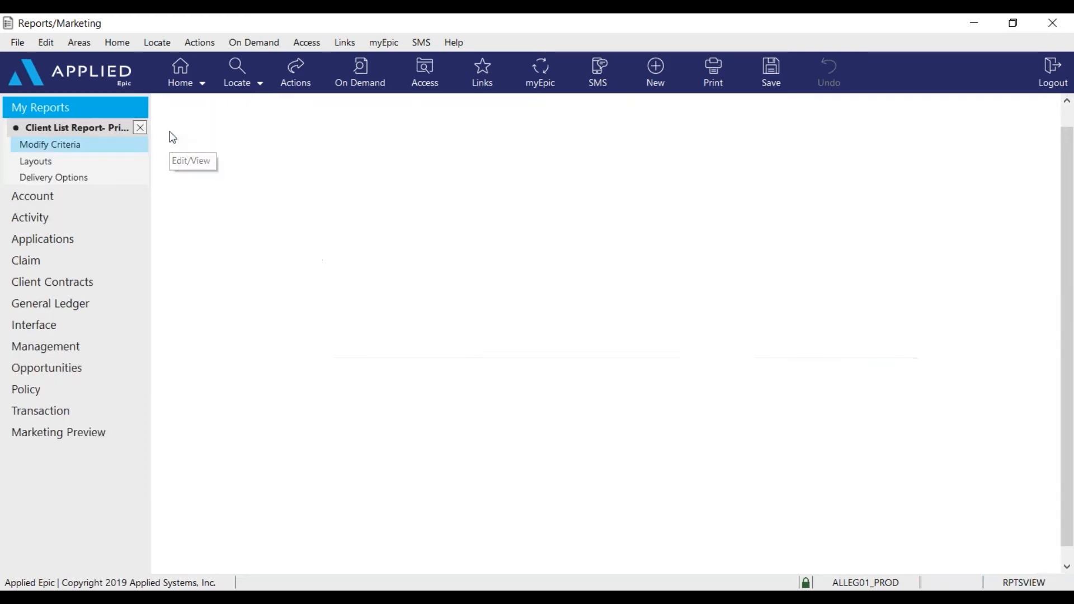
click(49, 145)
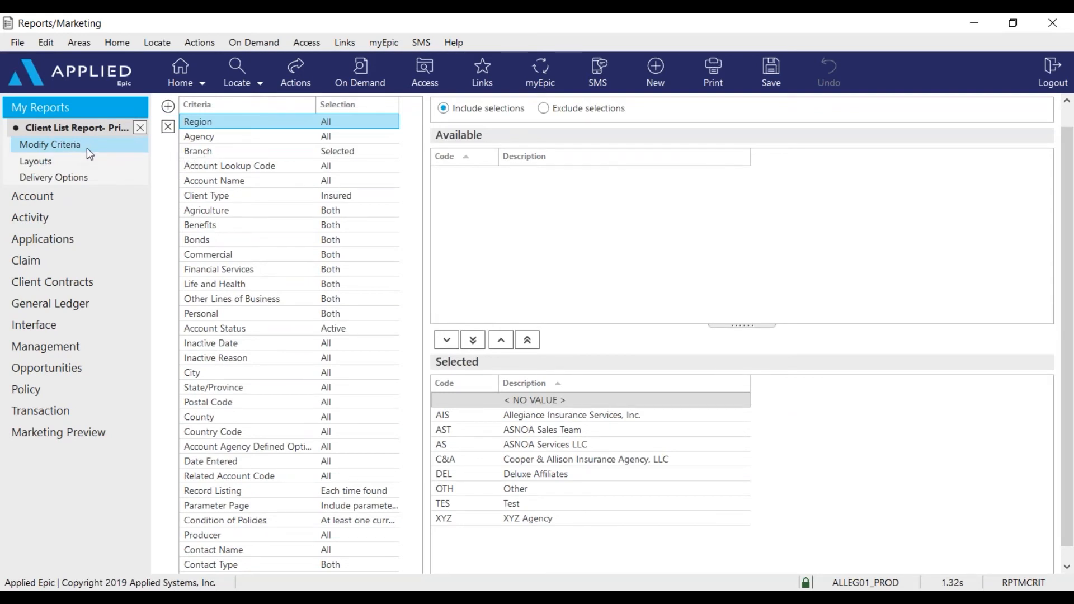
click(213, 151)
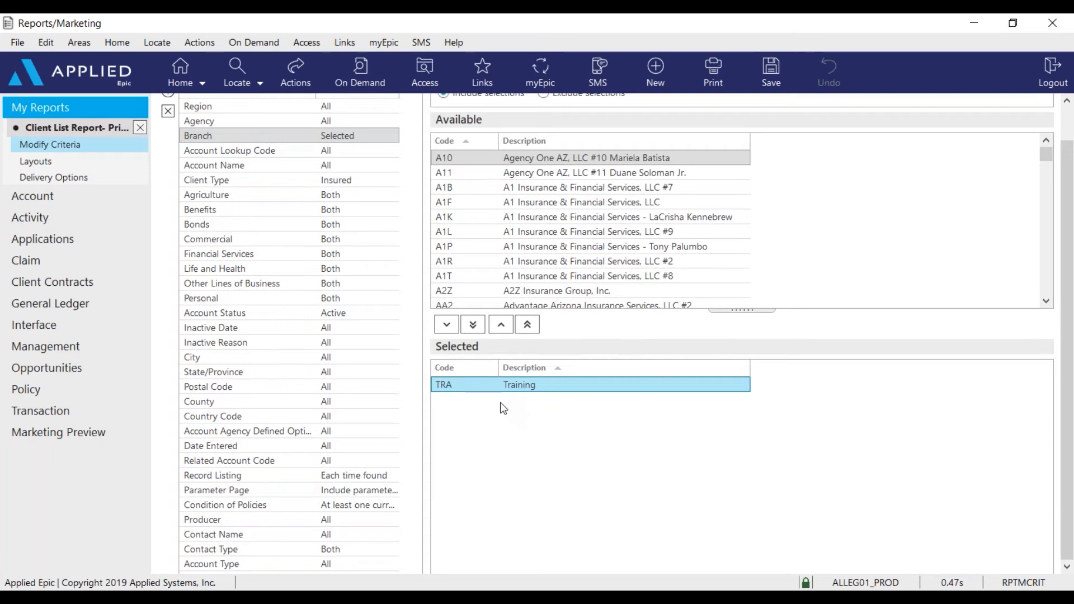
mouse_move(308, 205)
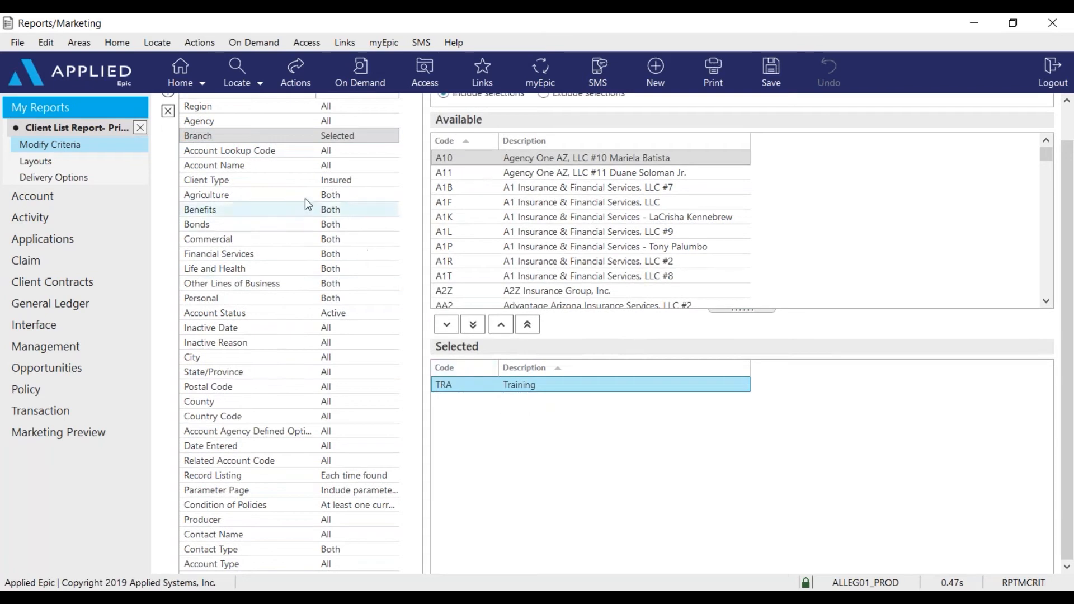
Step: Check criteria: Client Type Insured, Account Status Active, at least one current/renewed policy
click(206, 180)
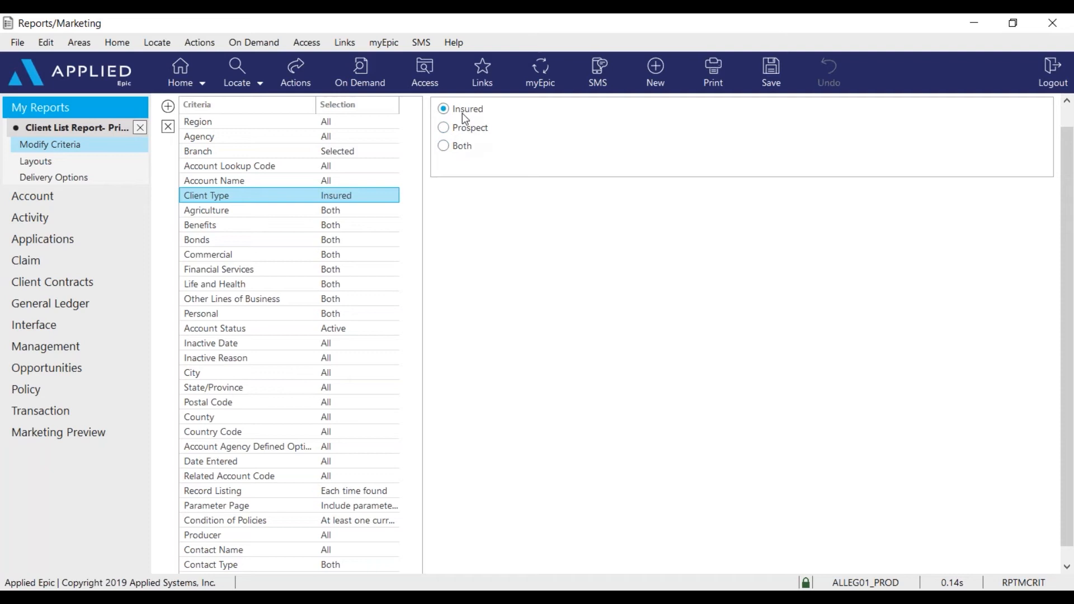
mouse_move(369, 178)
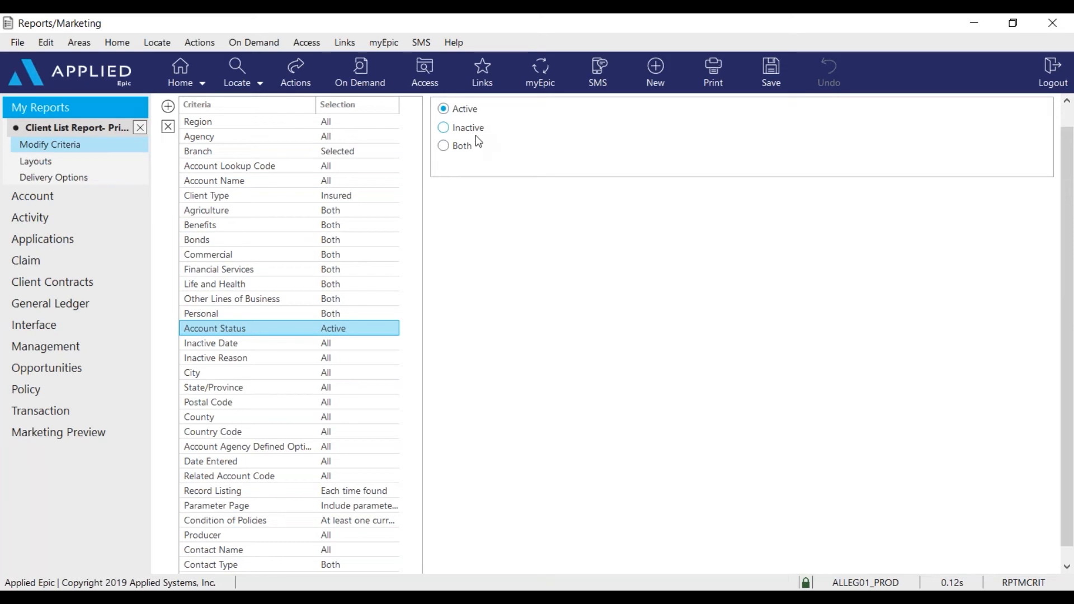
mouse_move(469, 156)
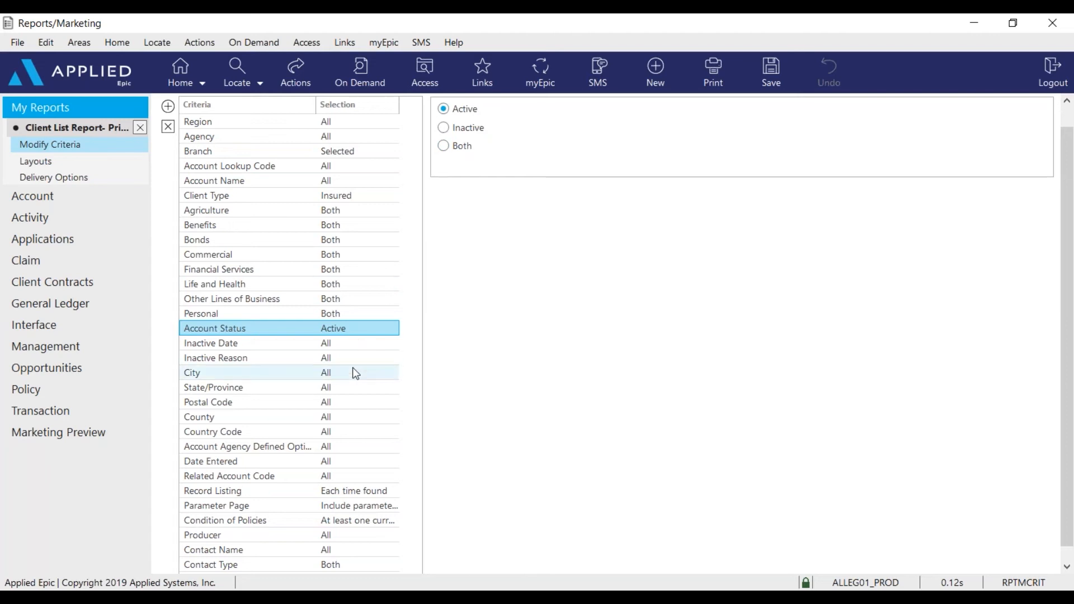
scroll(down, 3)
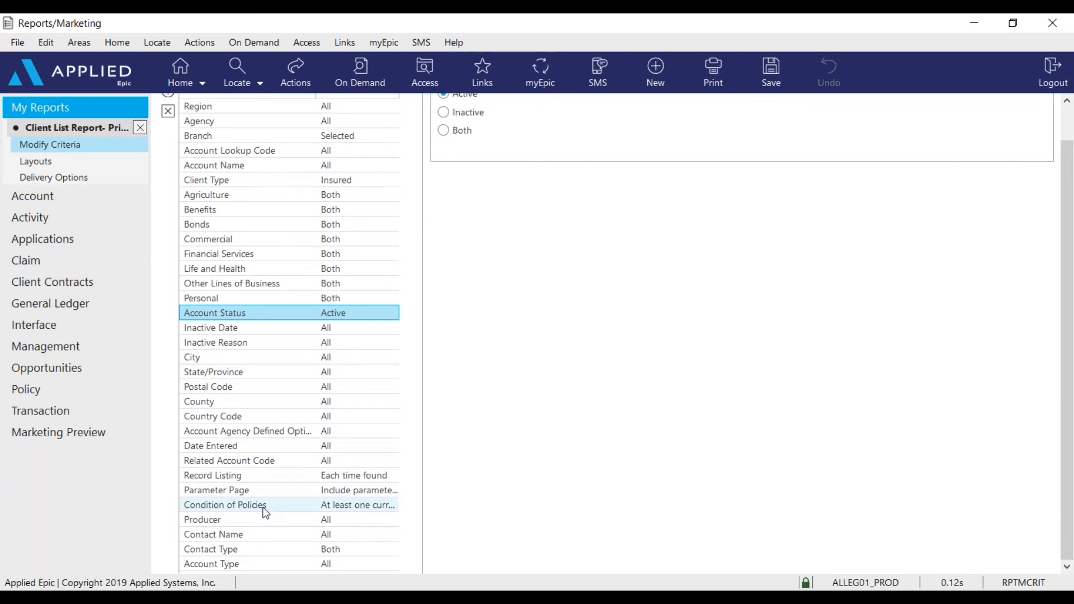
click(224, 504)
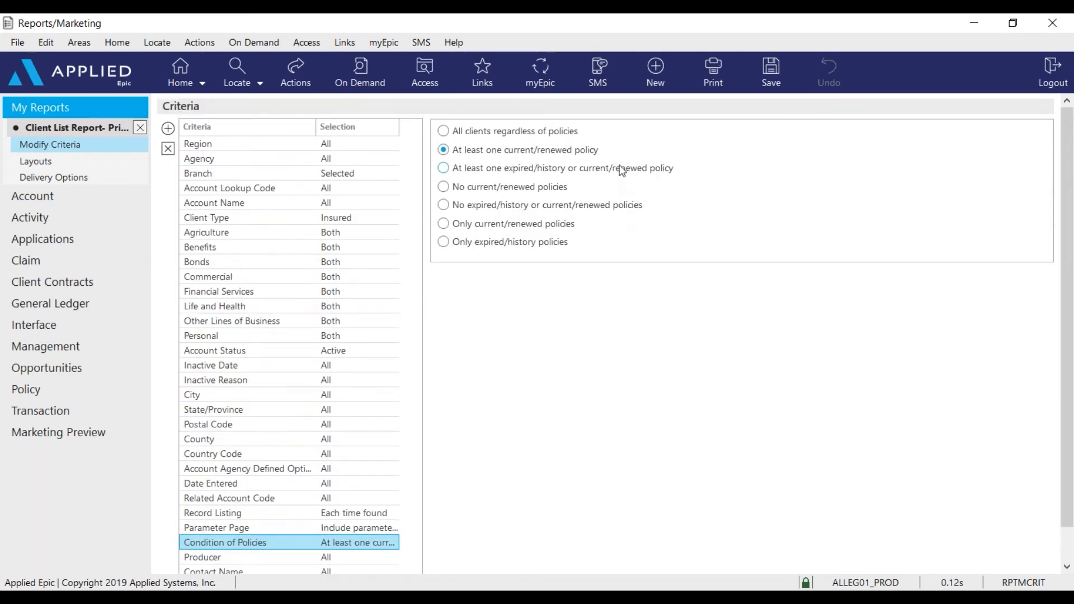
mouse_move(620, 154)
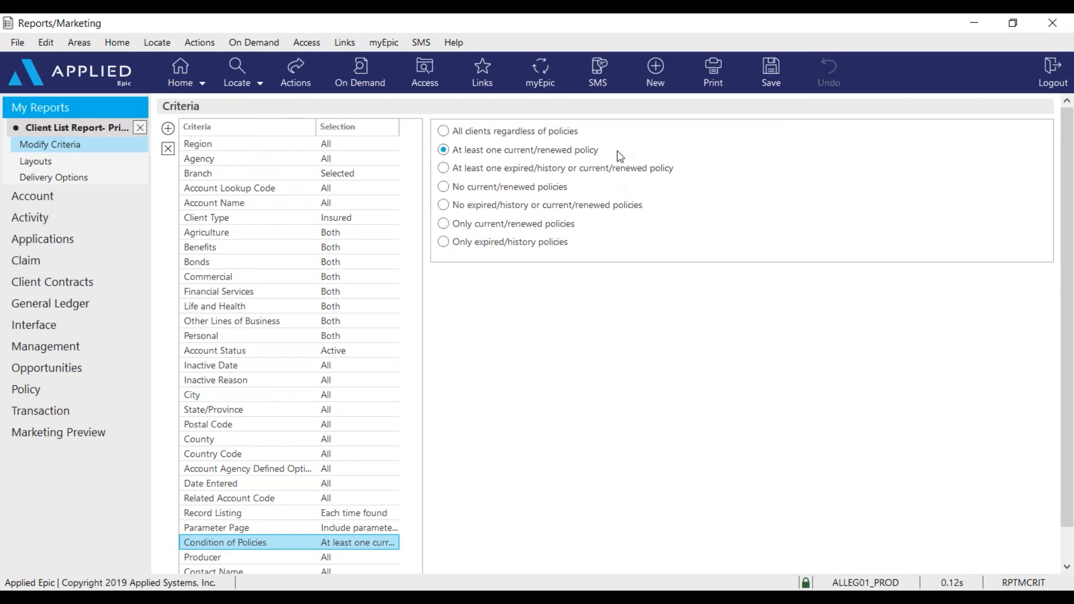
mouse_move(512, 161)
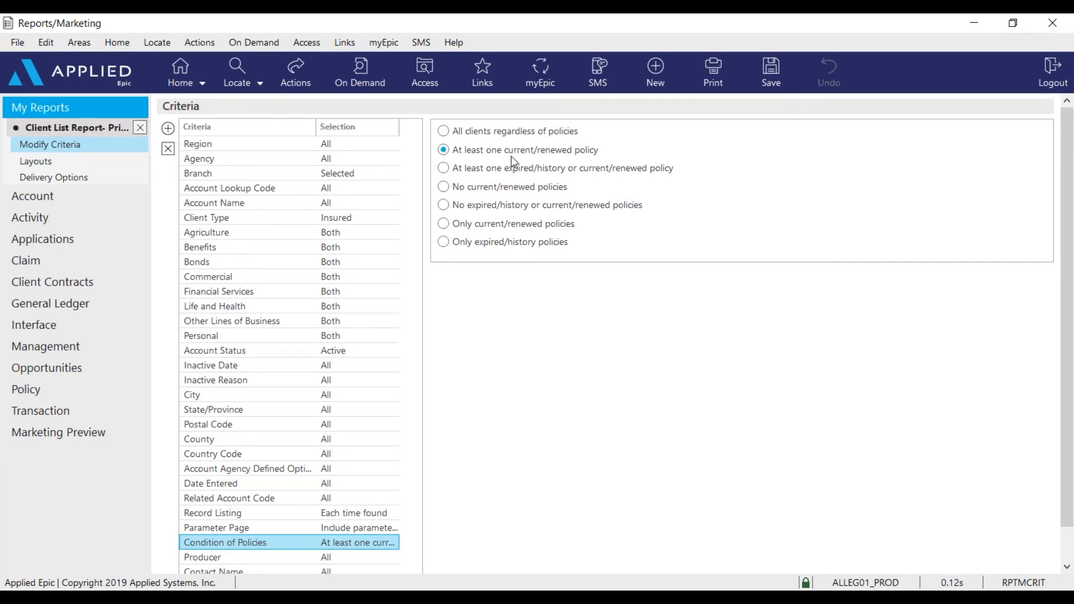
mouse_move(544, 161)
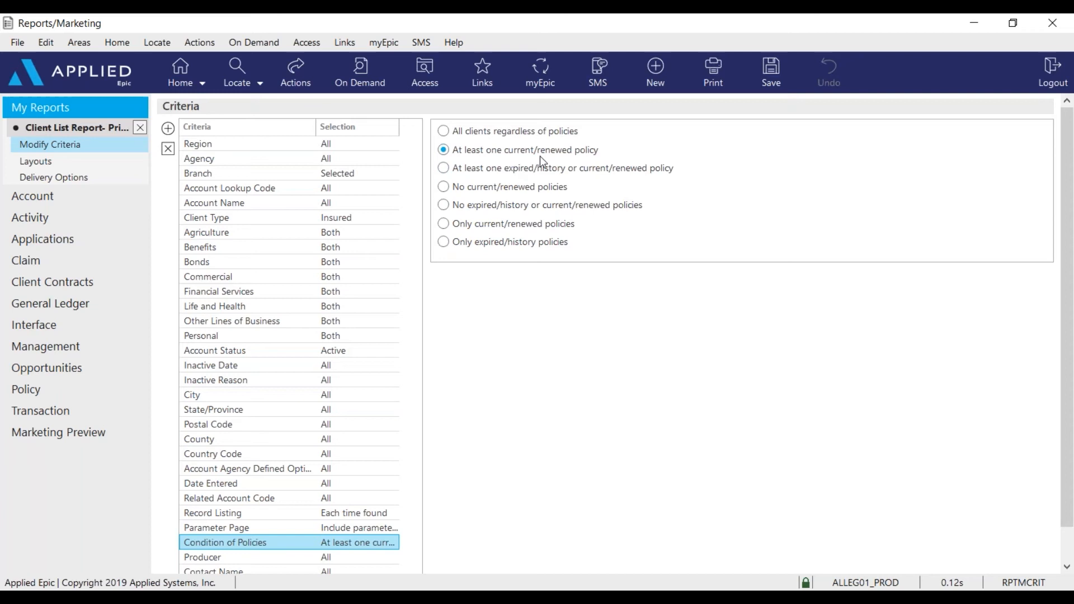
mouse_move(168, 261)
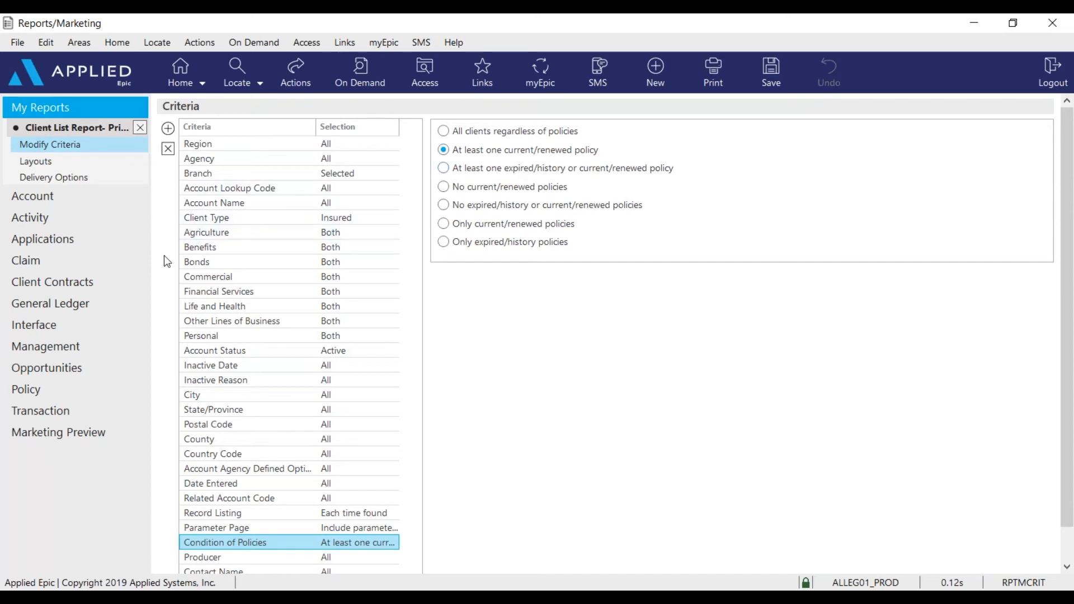
mouse_move(83, 181)
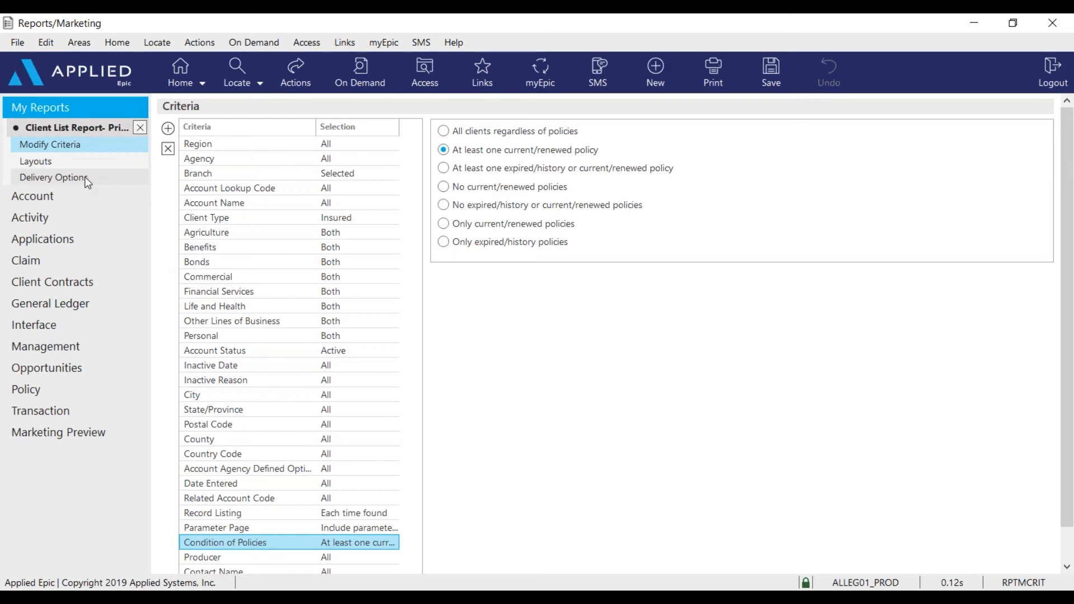
click(53, 177)
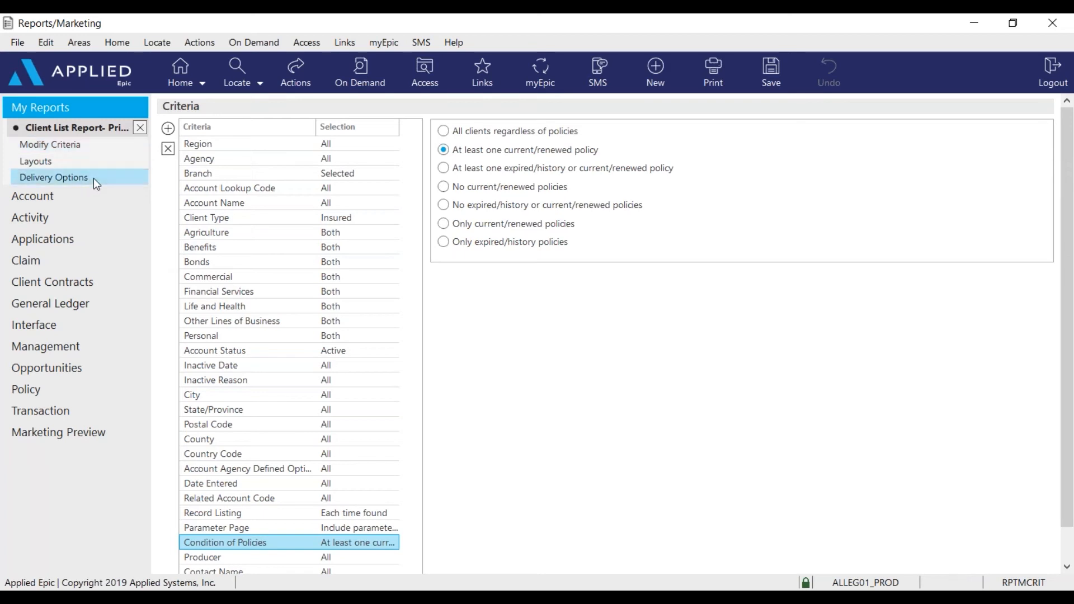
click(54, 177)
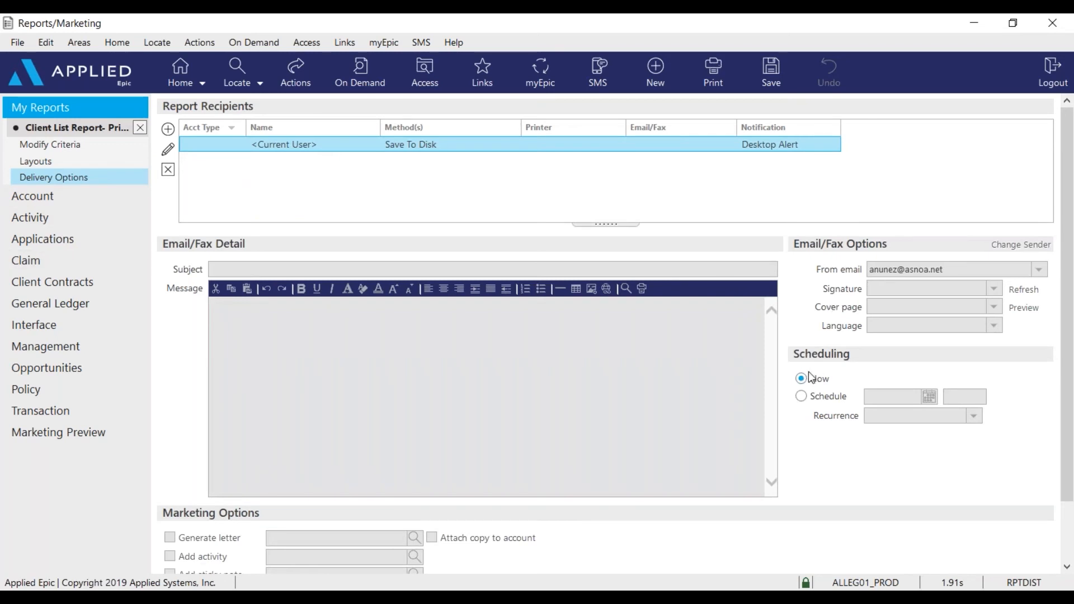
mouse_move(801, 388)
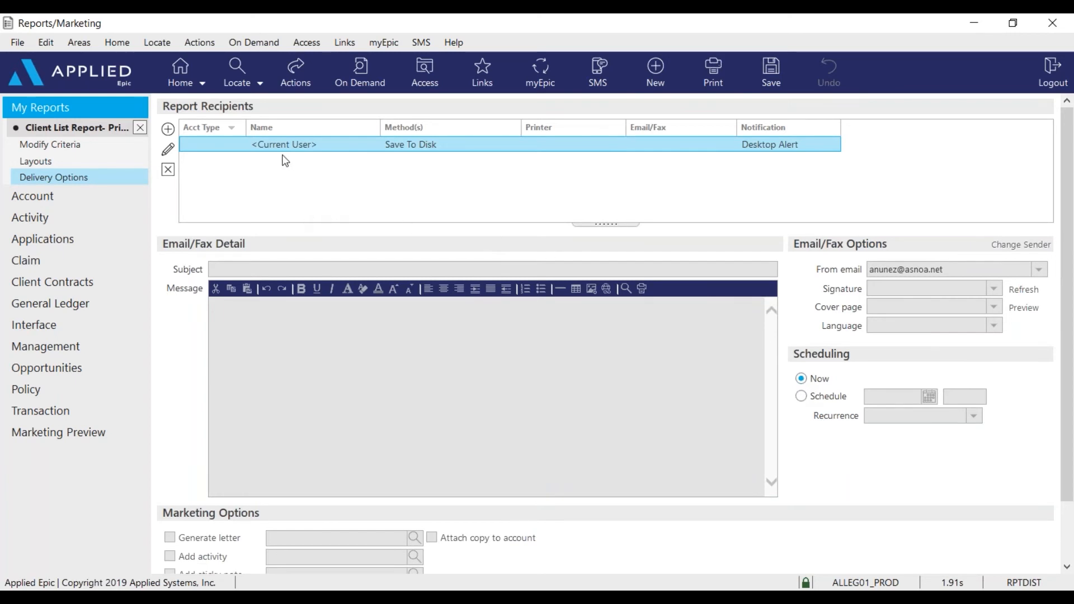
mouse_move(195, 166)
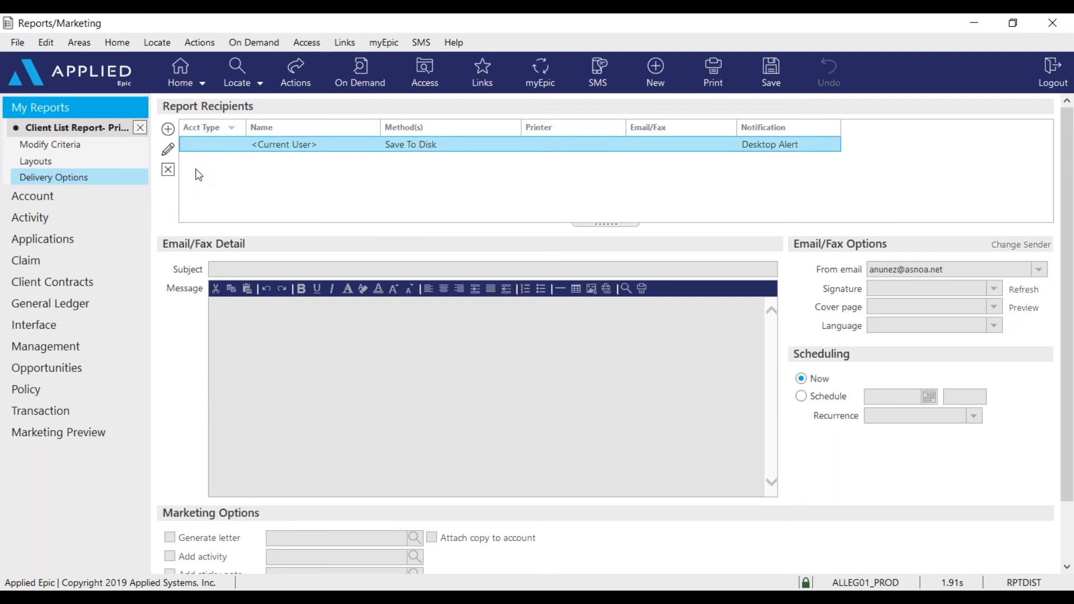
mouse_move(232, 156)
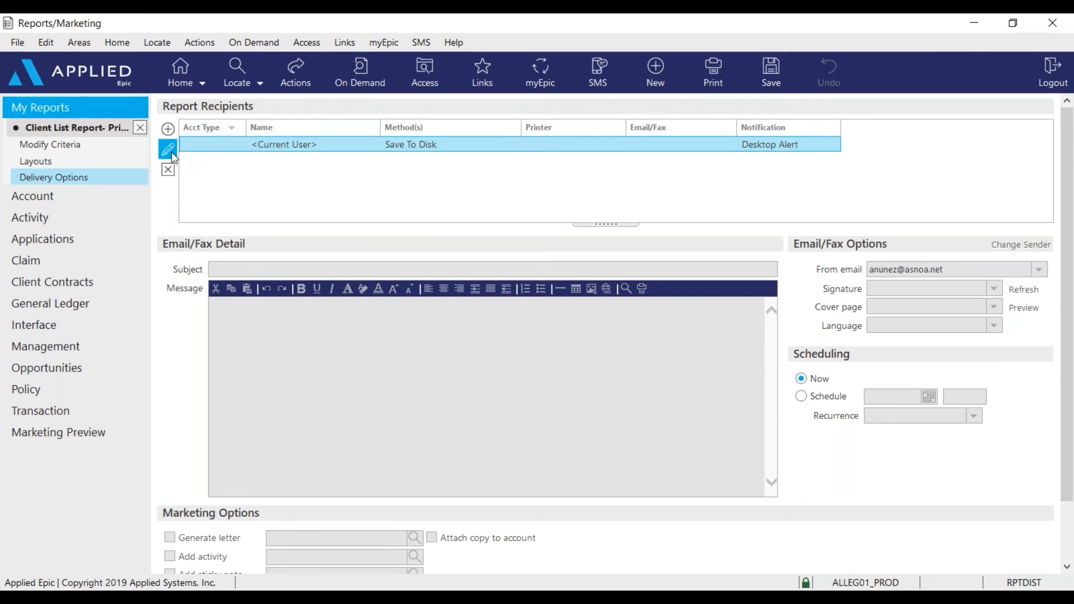
Step: Confirm delivery saves to disk as Excel workbook 'TRA - Client List.xlsx'
click(168, 149)
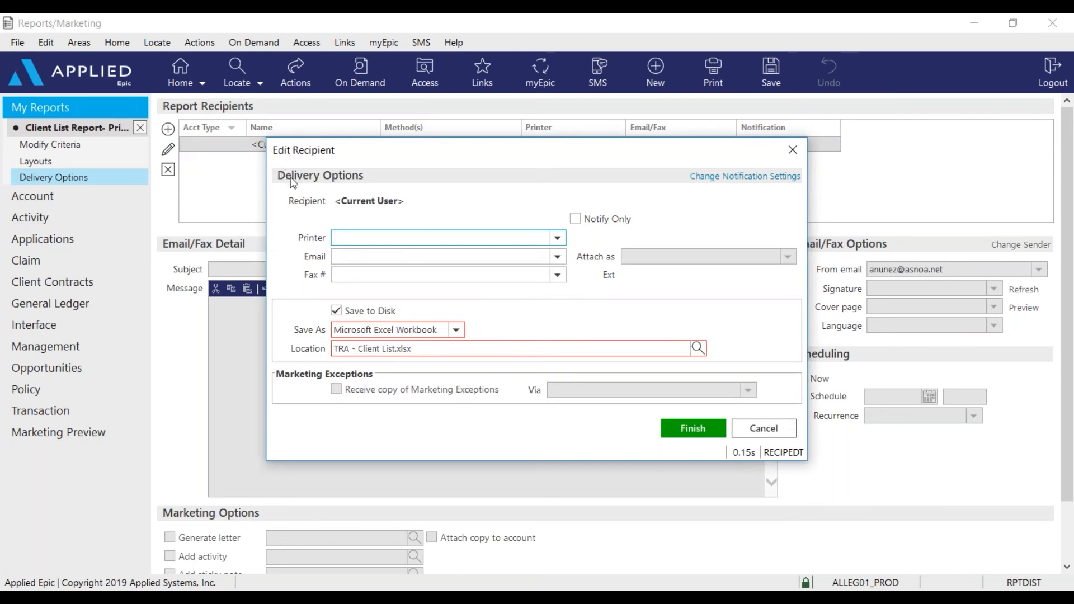
mouse_move(294, 267)
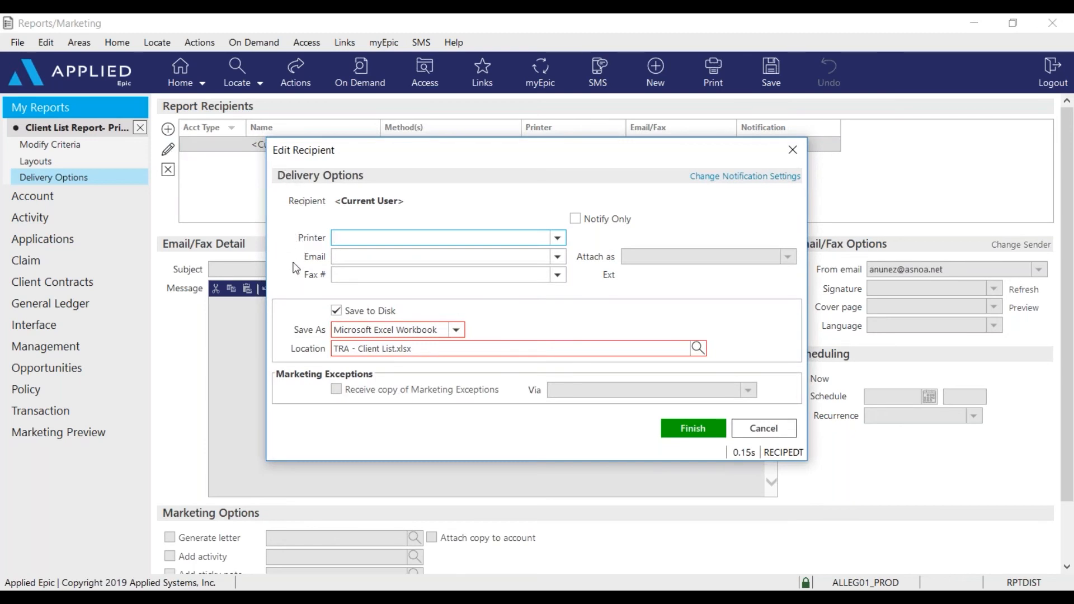
click(441, 238)
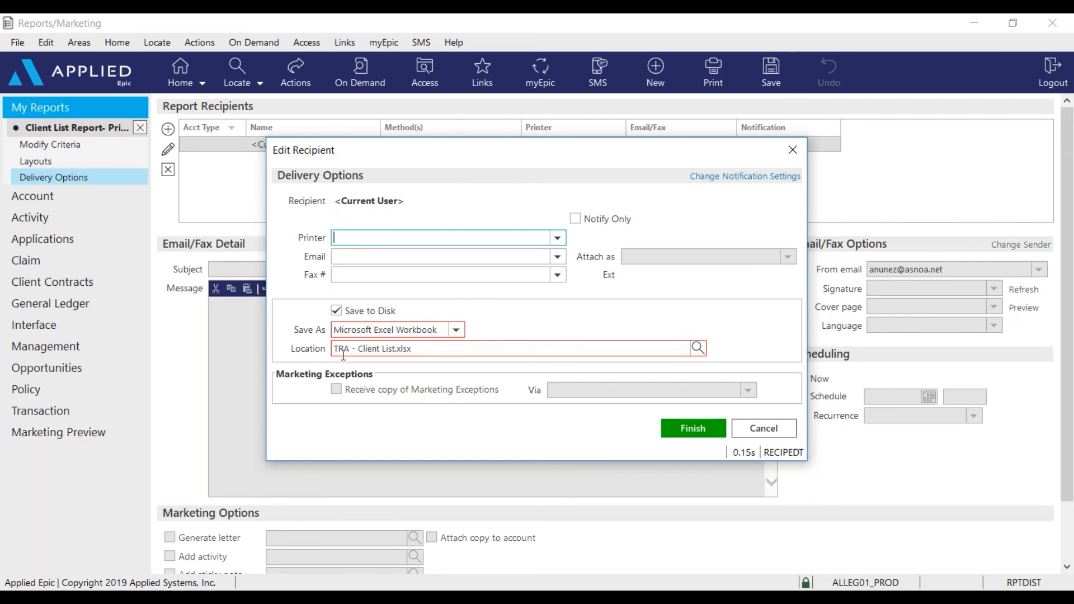
mouse_move(349, 365)
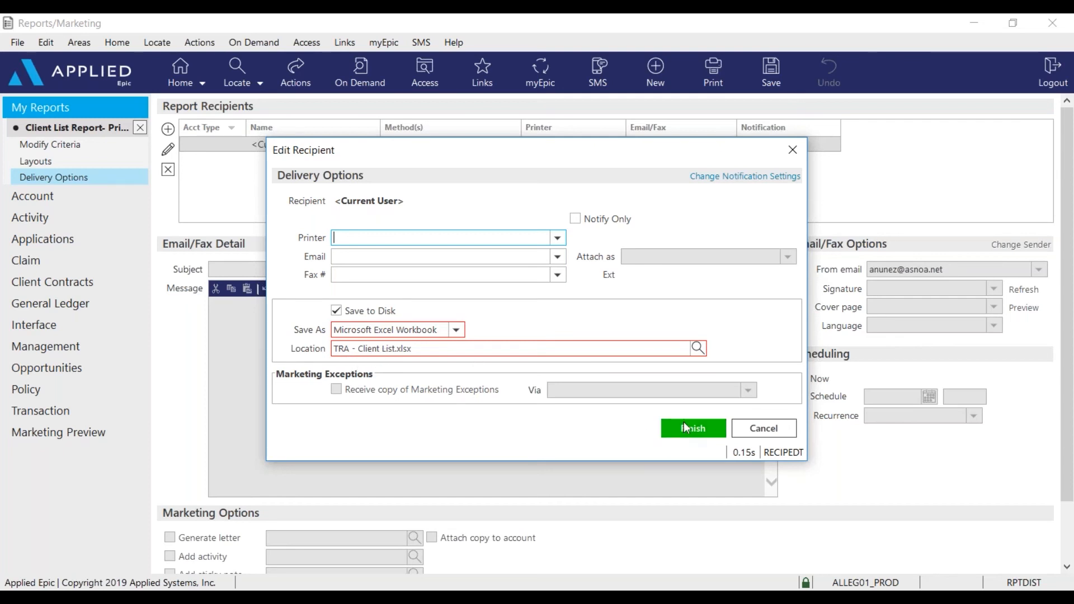
click(692, 428)
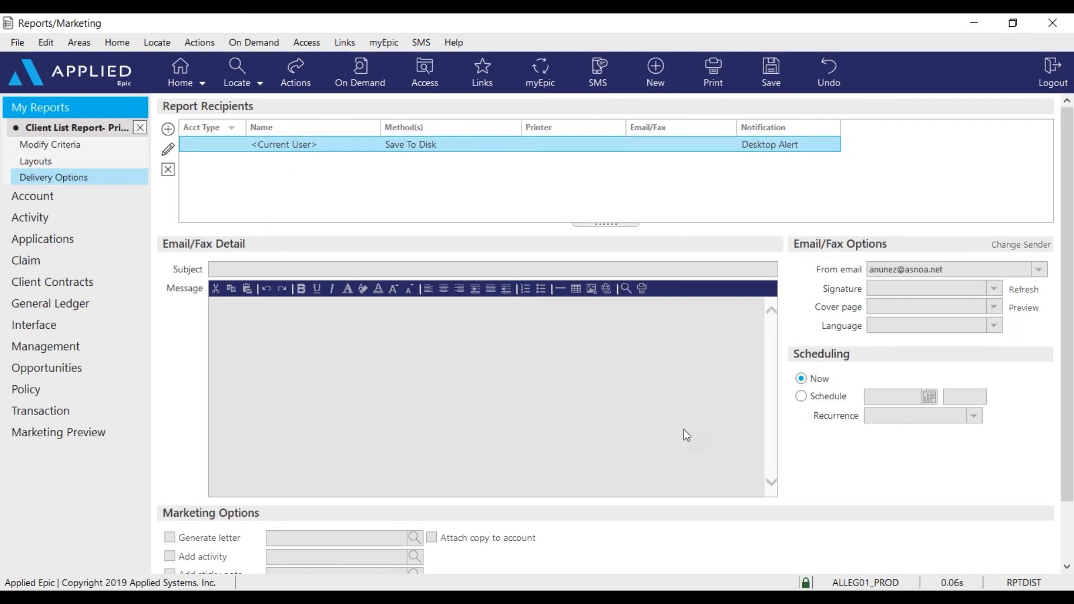
mouse_move(508, 330)
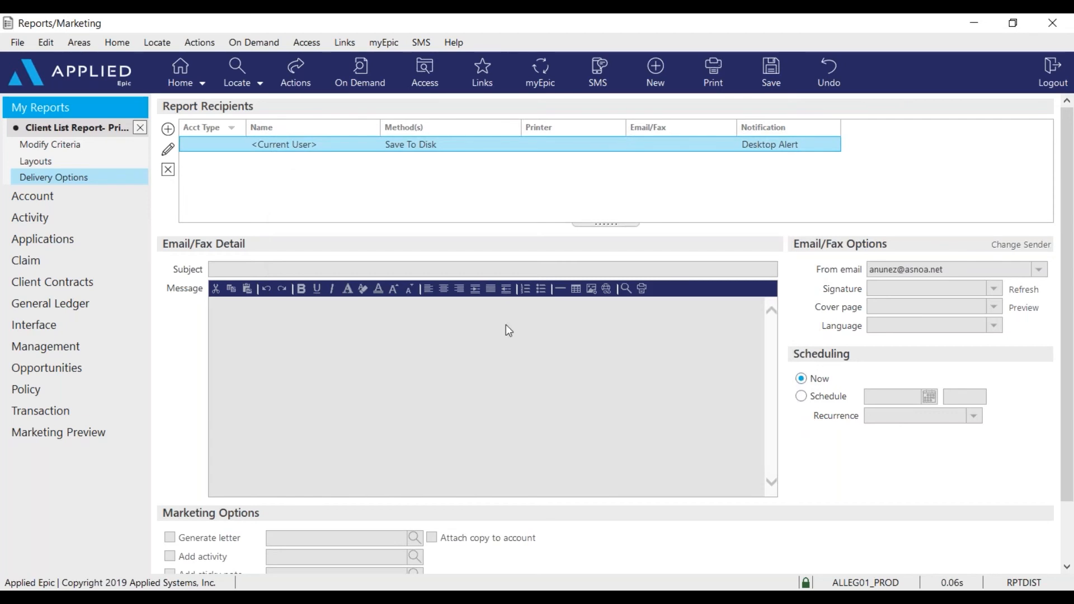
mouse_move(307, 111)
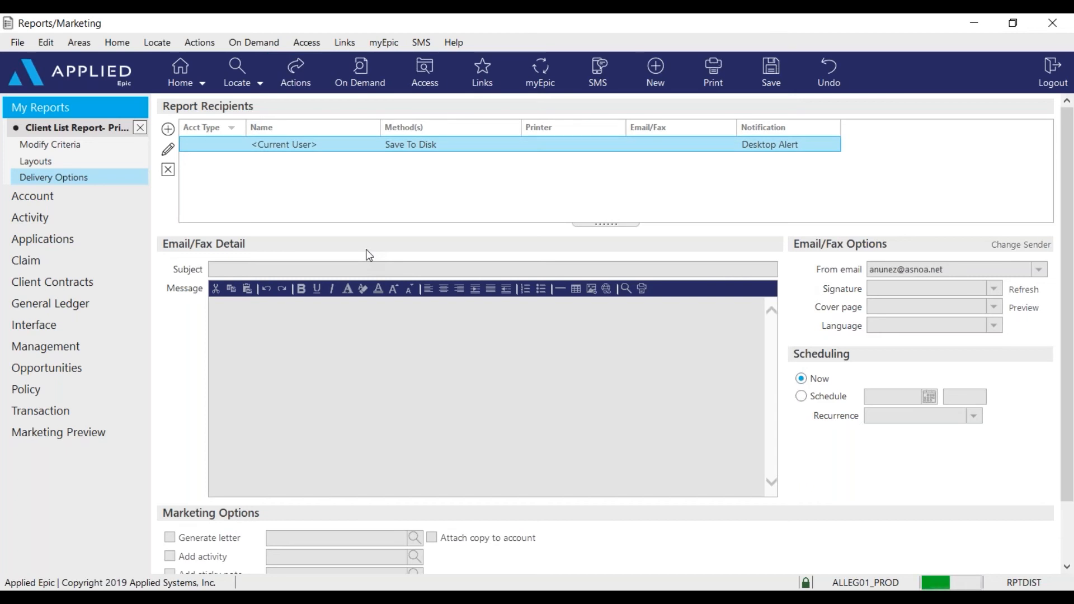
Step: Run the report, save 'TRA - Client List' to the Desktop, and open it
click(769, 72)
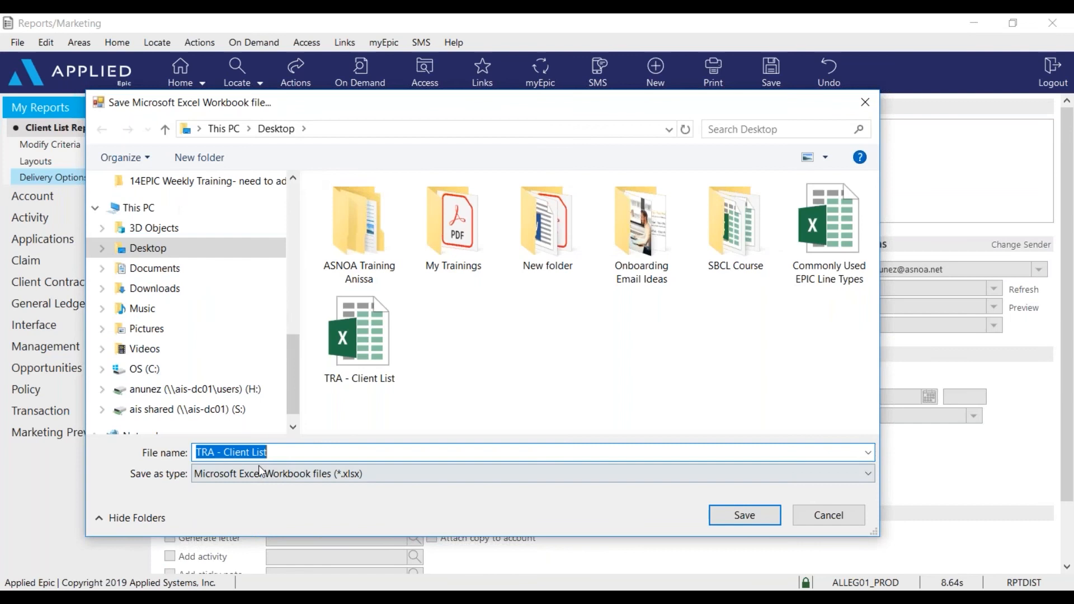
click(745, 515)
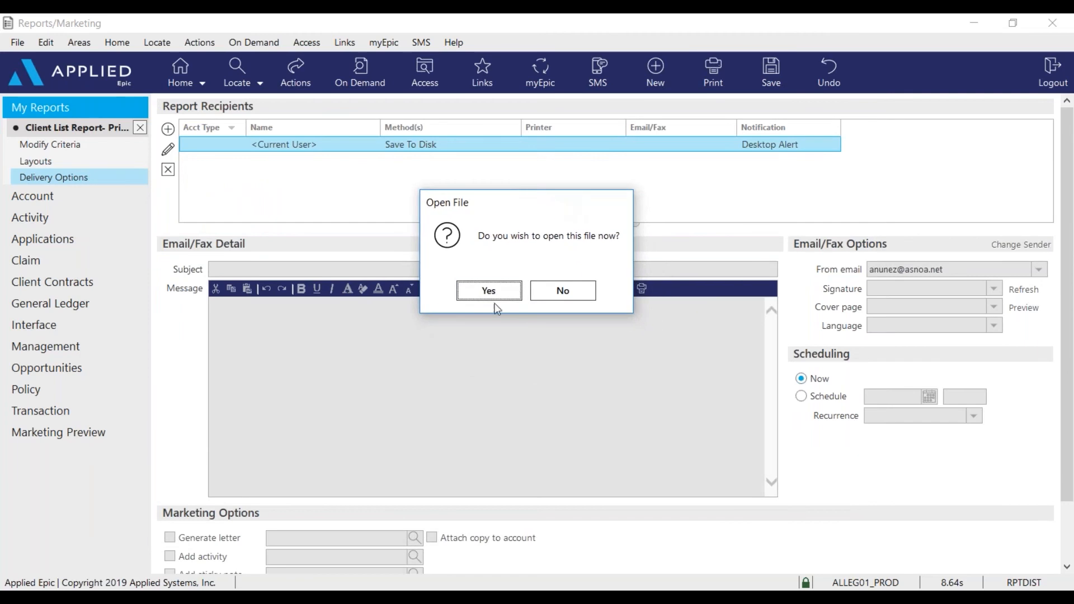
click(563, 290)
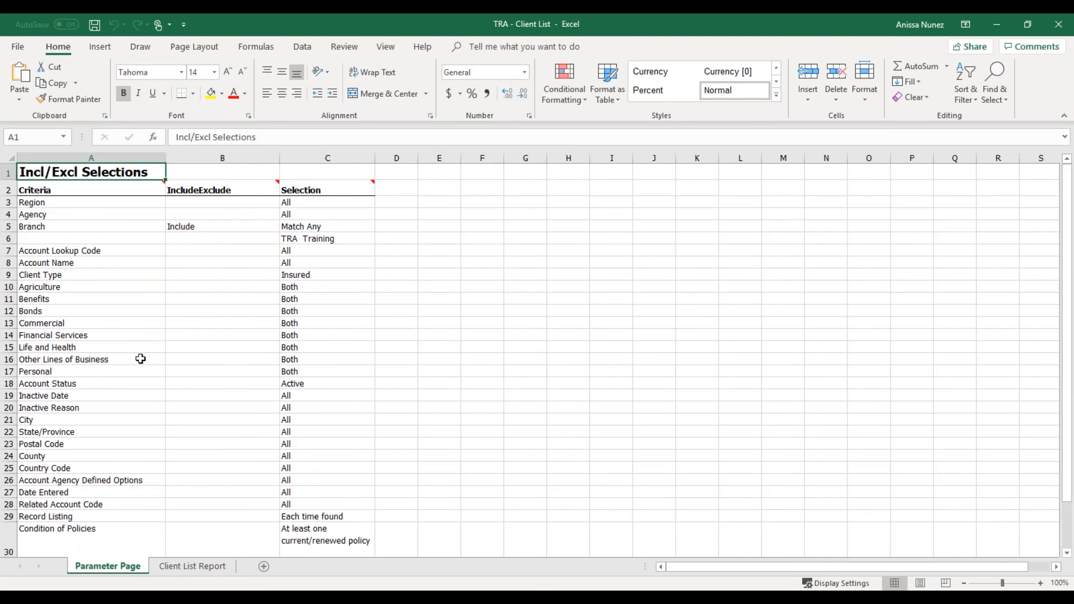
mouse_move(141, 297)
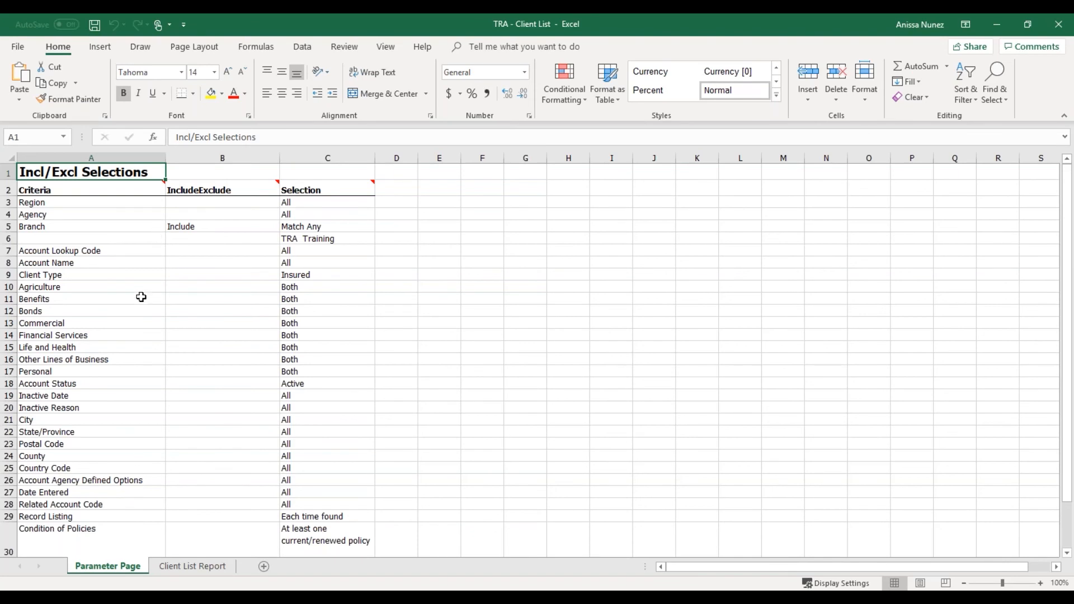
scroll(down, 3)
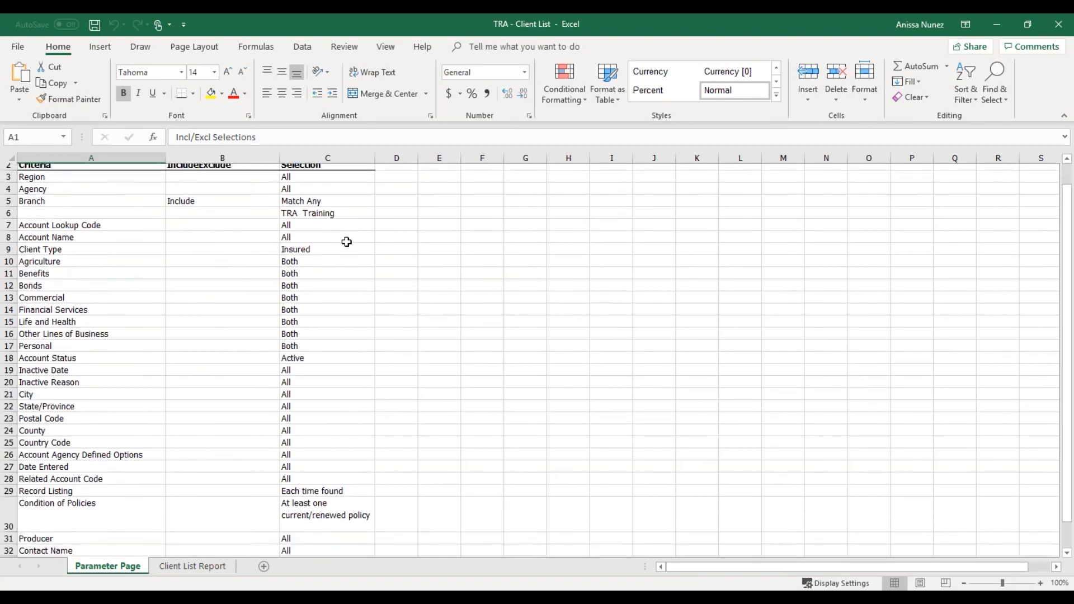
scroll(down, 3)
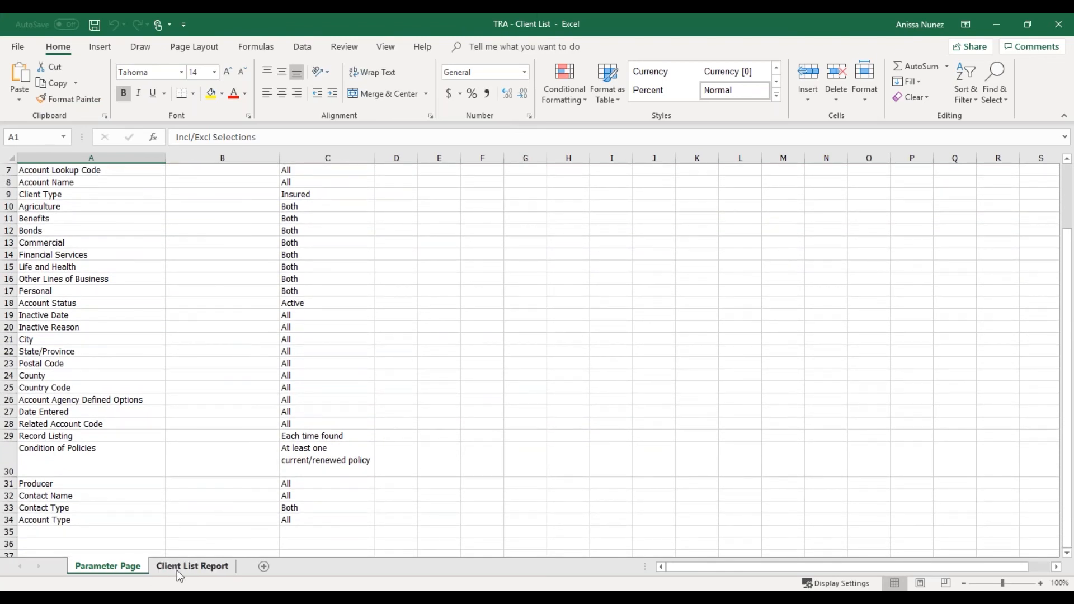
mouse_move(210, 575)
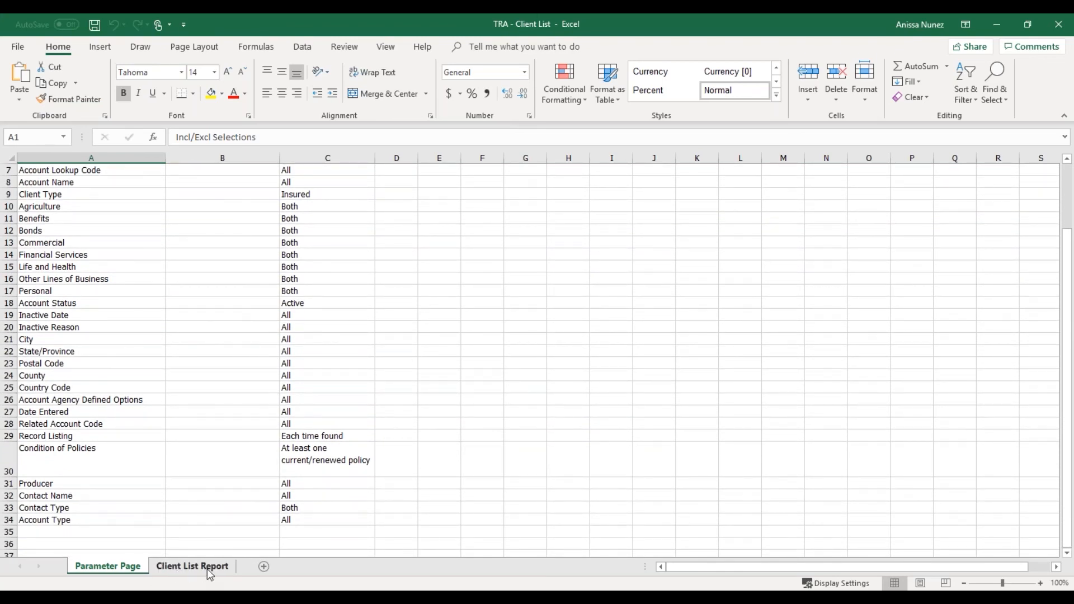
Step: Switch to the Client List Report sheet and scroll through the Training client rows
click(192, 566)
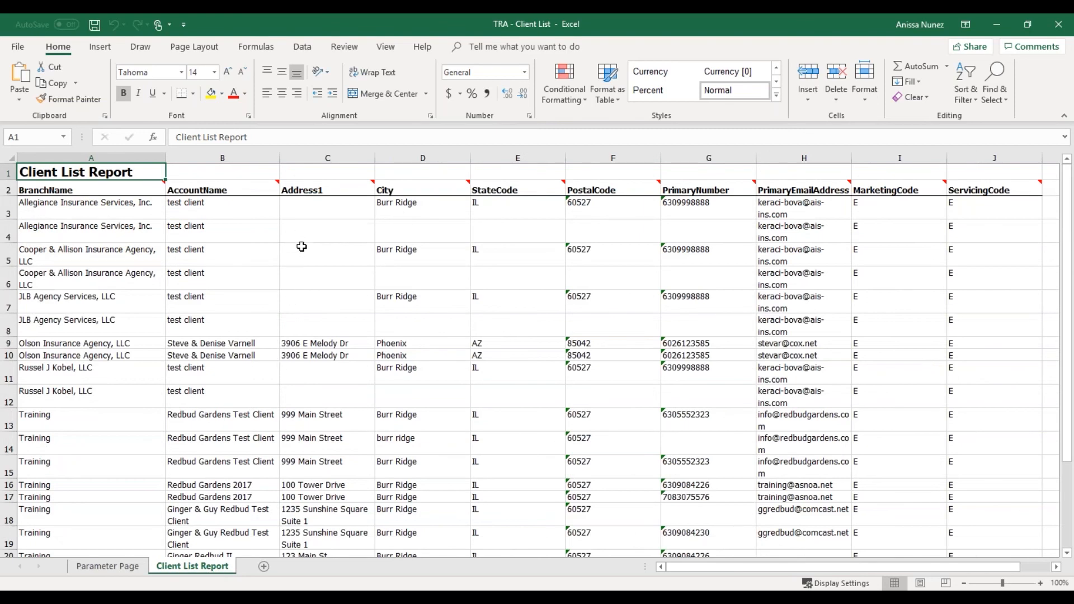
mouse_move(287, 262)
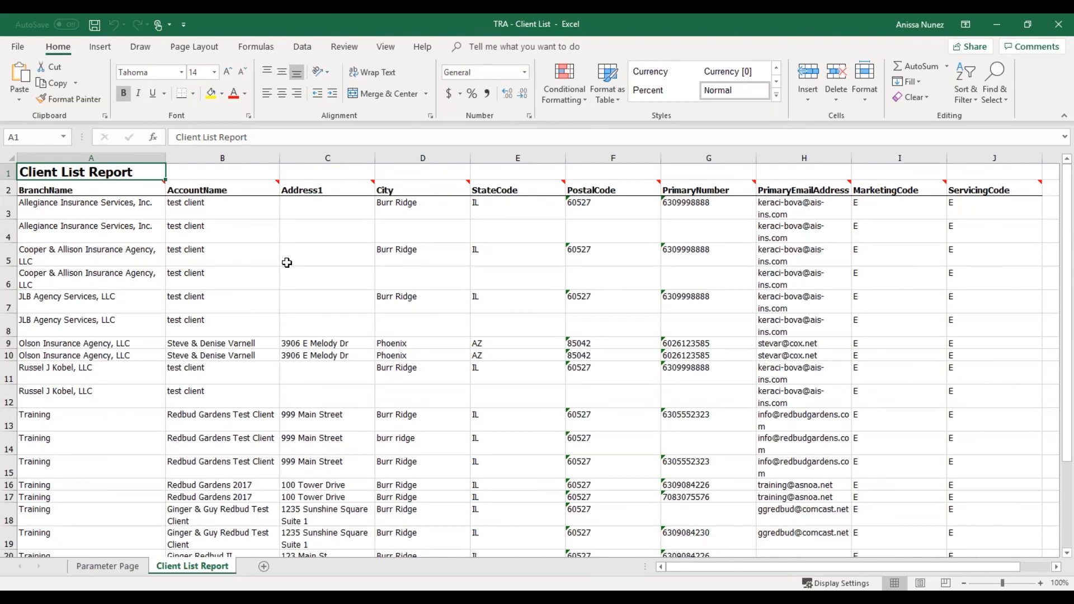
scroll(down, 3)
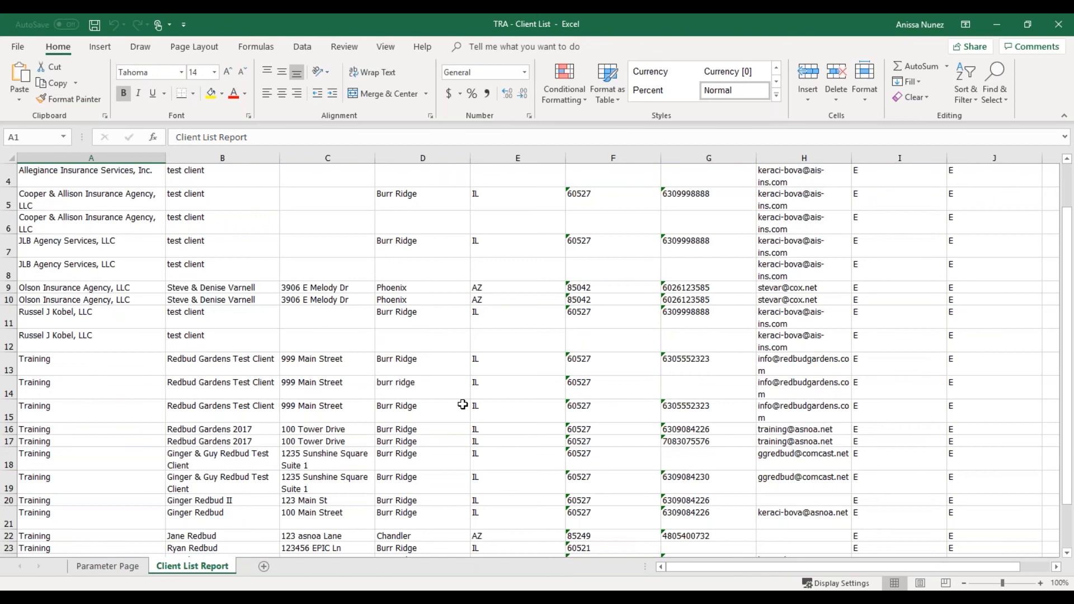
mouse_move(780, 356)
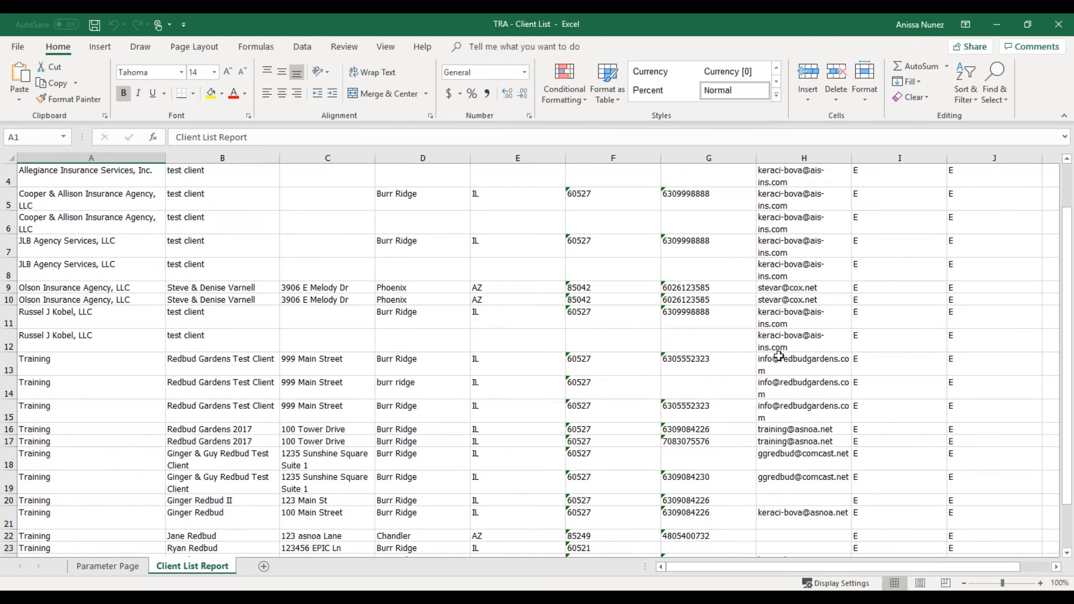